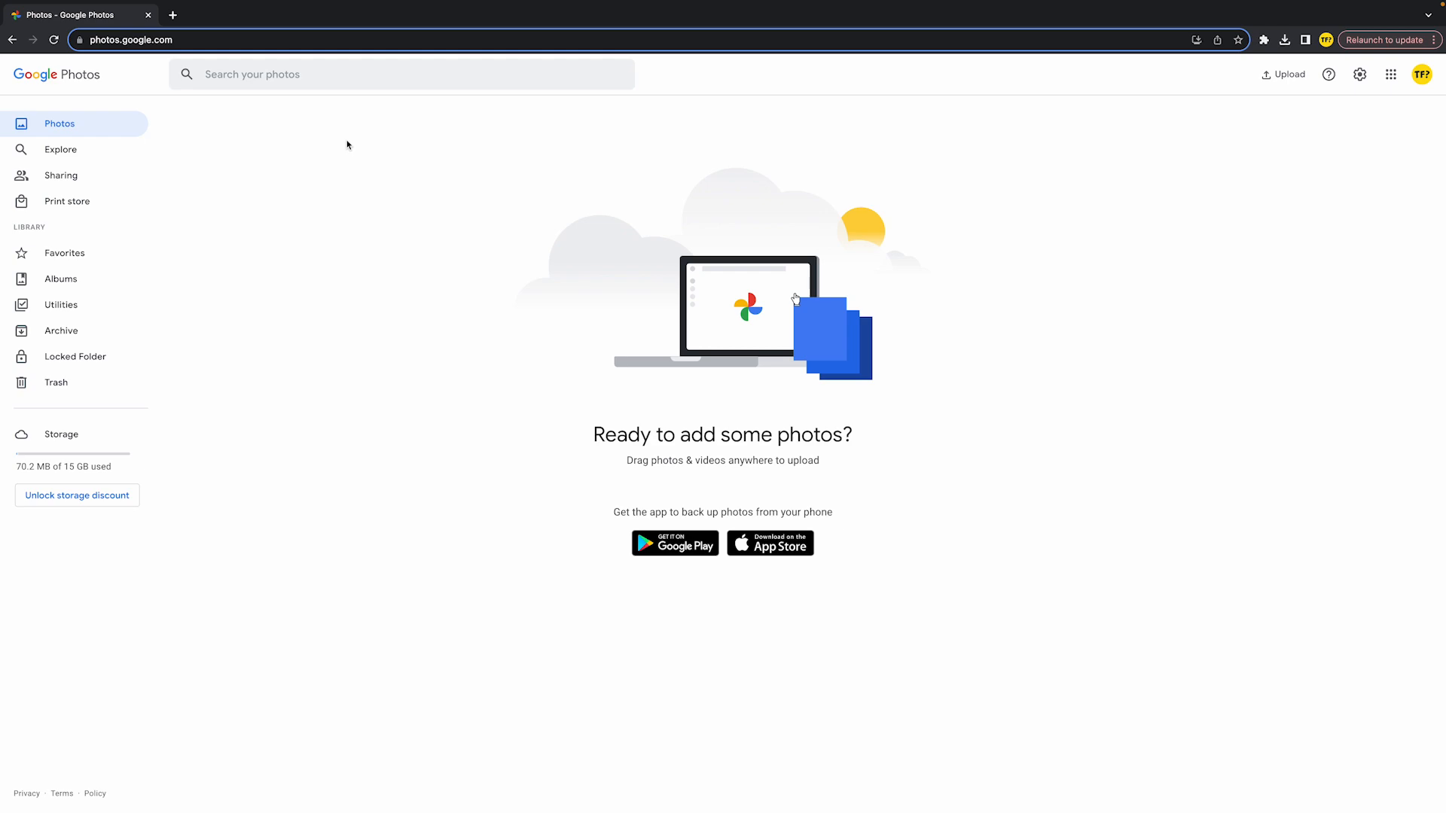
{"action": "mouse_move", "coordinate": [200, 331]}
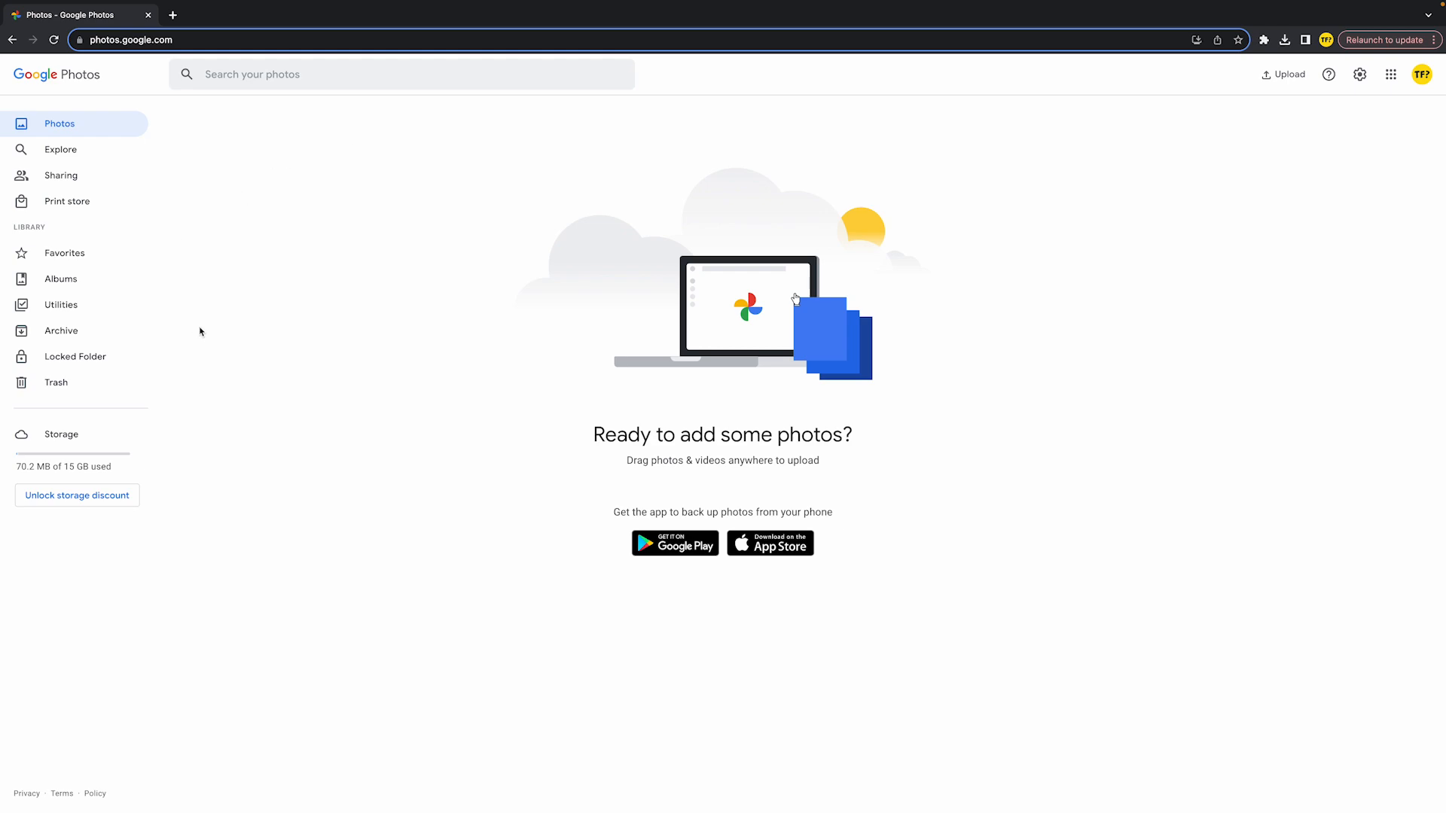
{"action": "mouse_move", "coordinate": [30, 159]}
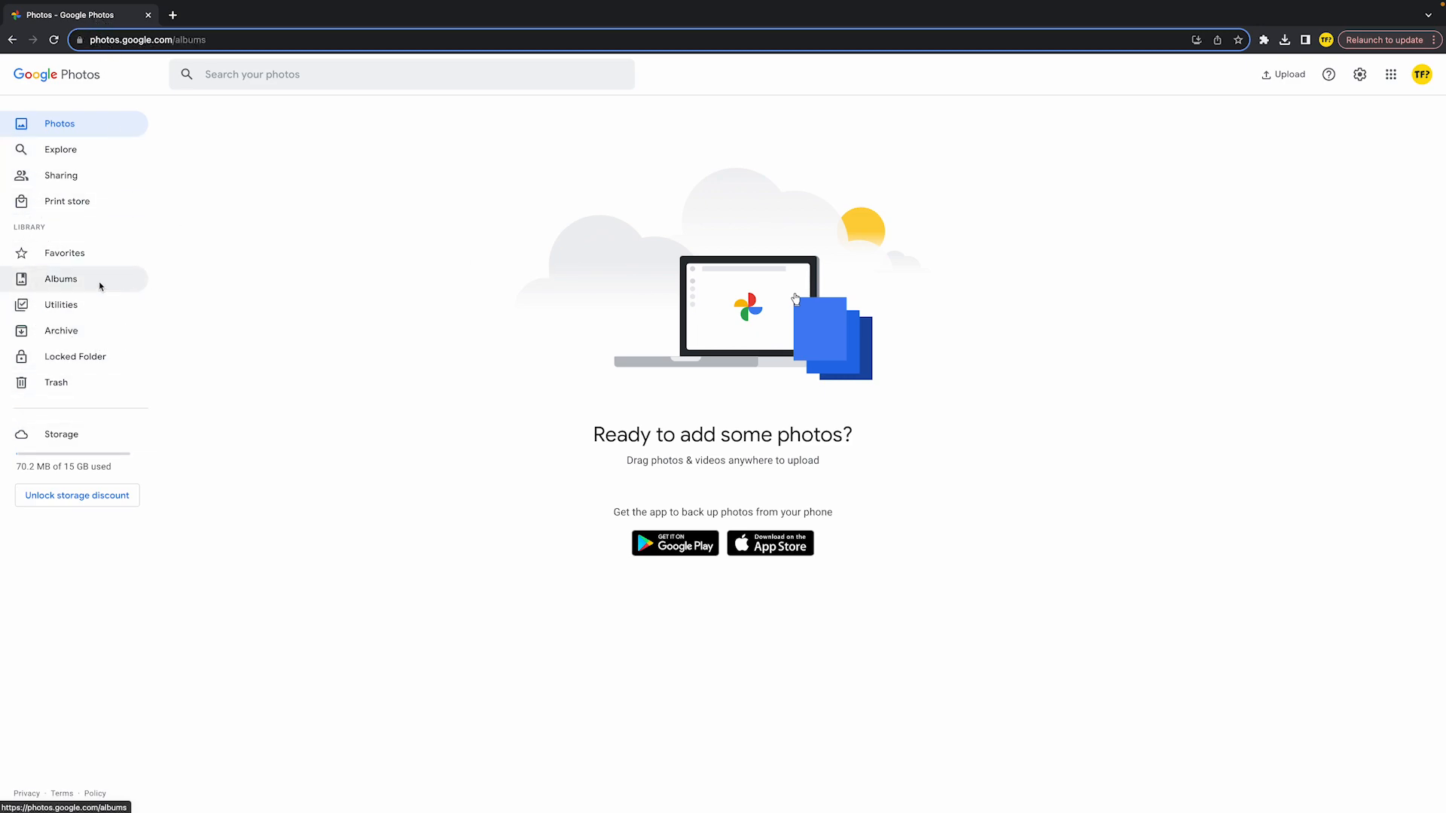
Step: Create a new album from the Albums page and title it 'Test'
{"action": "left_click", "coordinate": [60, 279]}
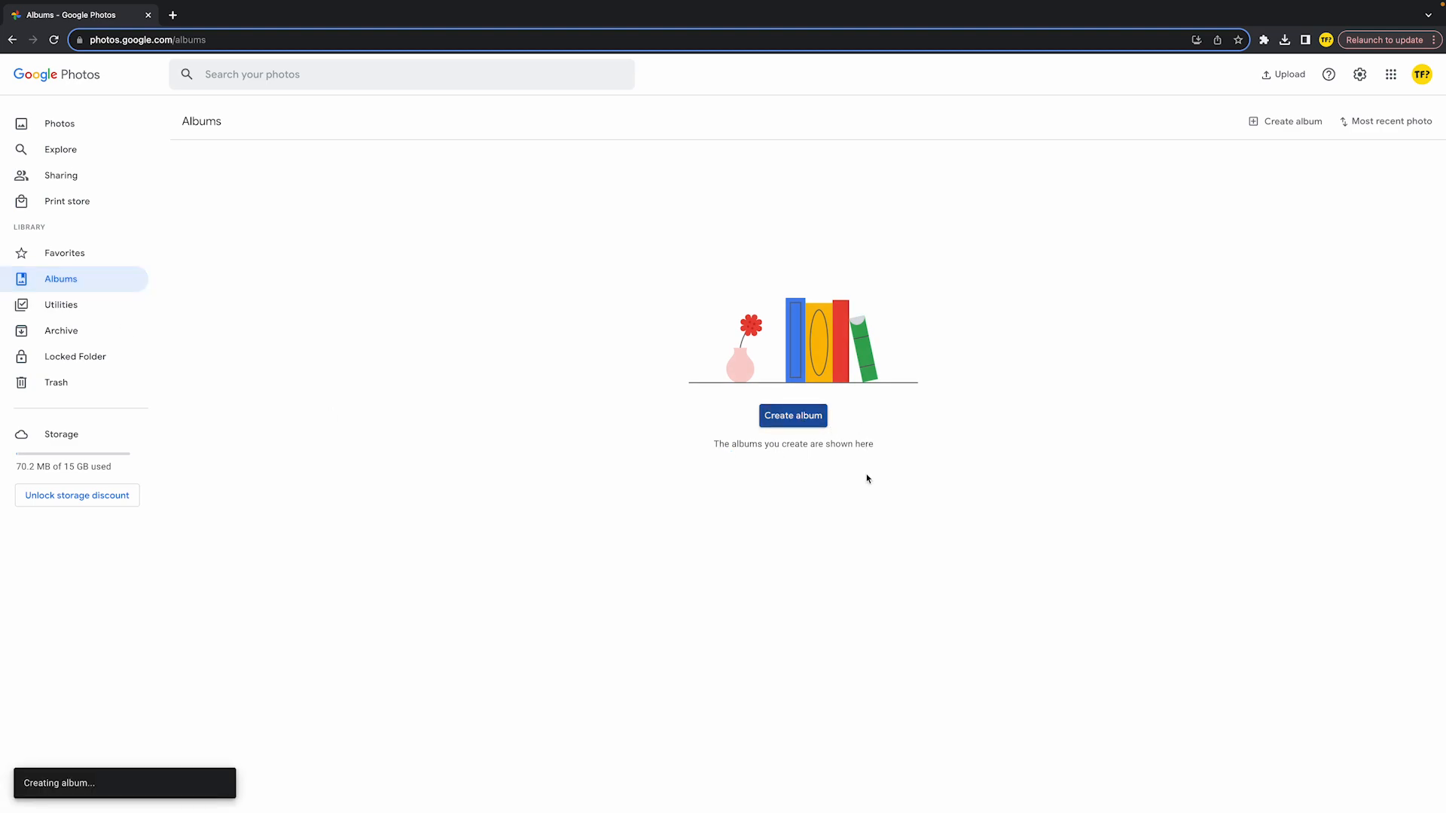
{"action": "left_click", "coordinate": [793, 416]}
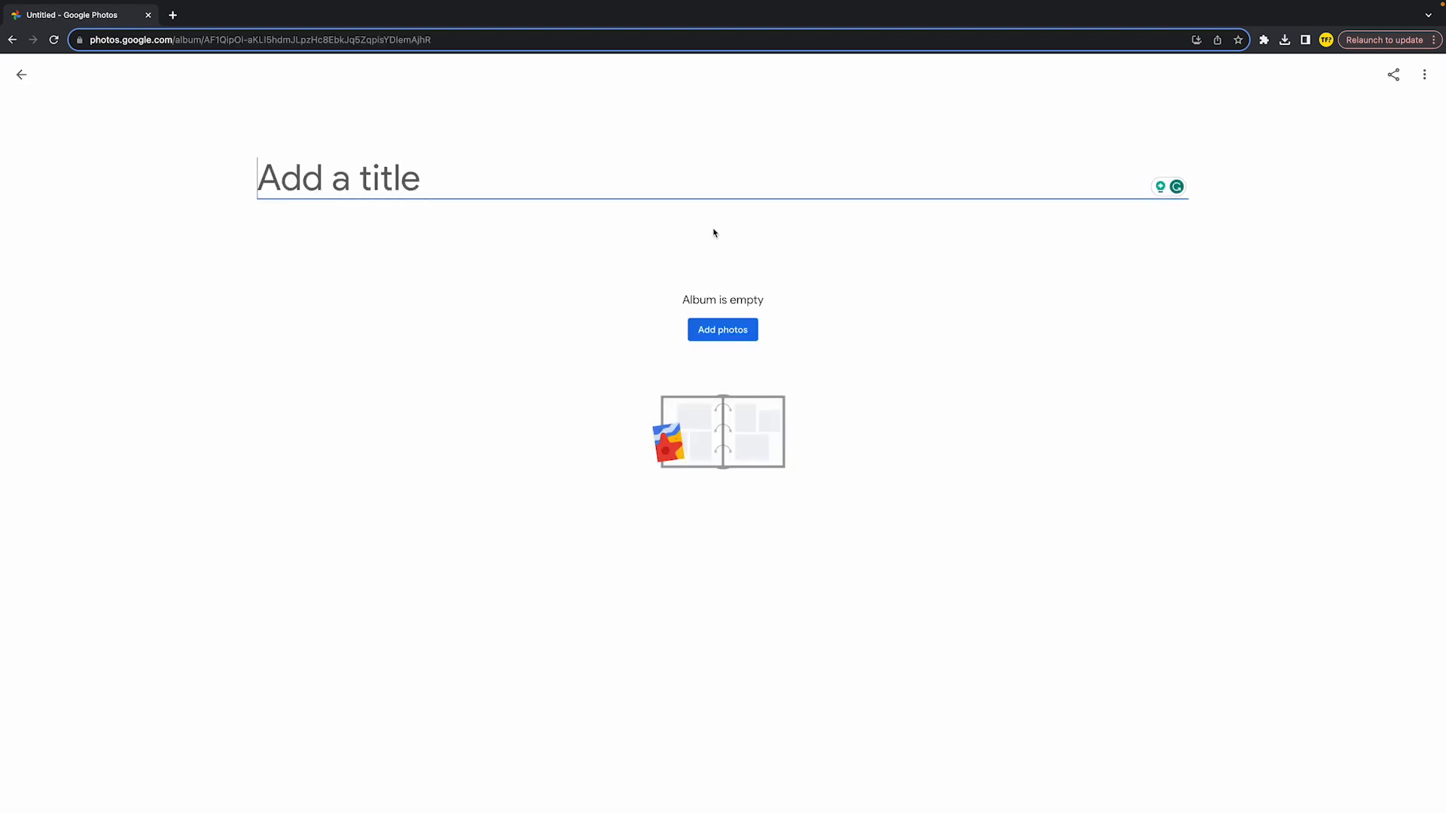
{"action": "type", "text": "Test"}
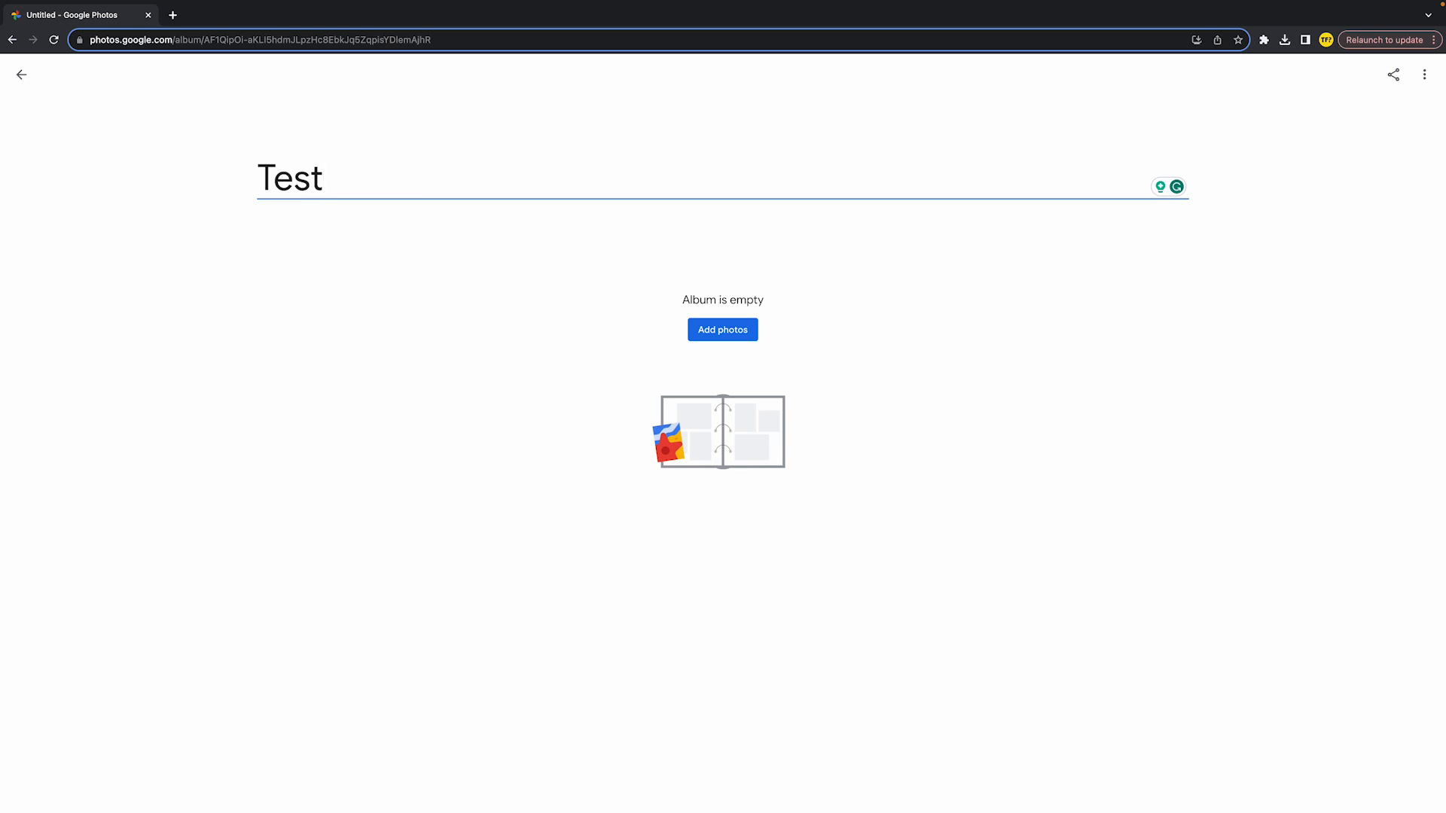
{"action": "mouse_move", "coordinate": [775, 326]}
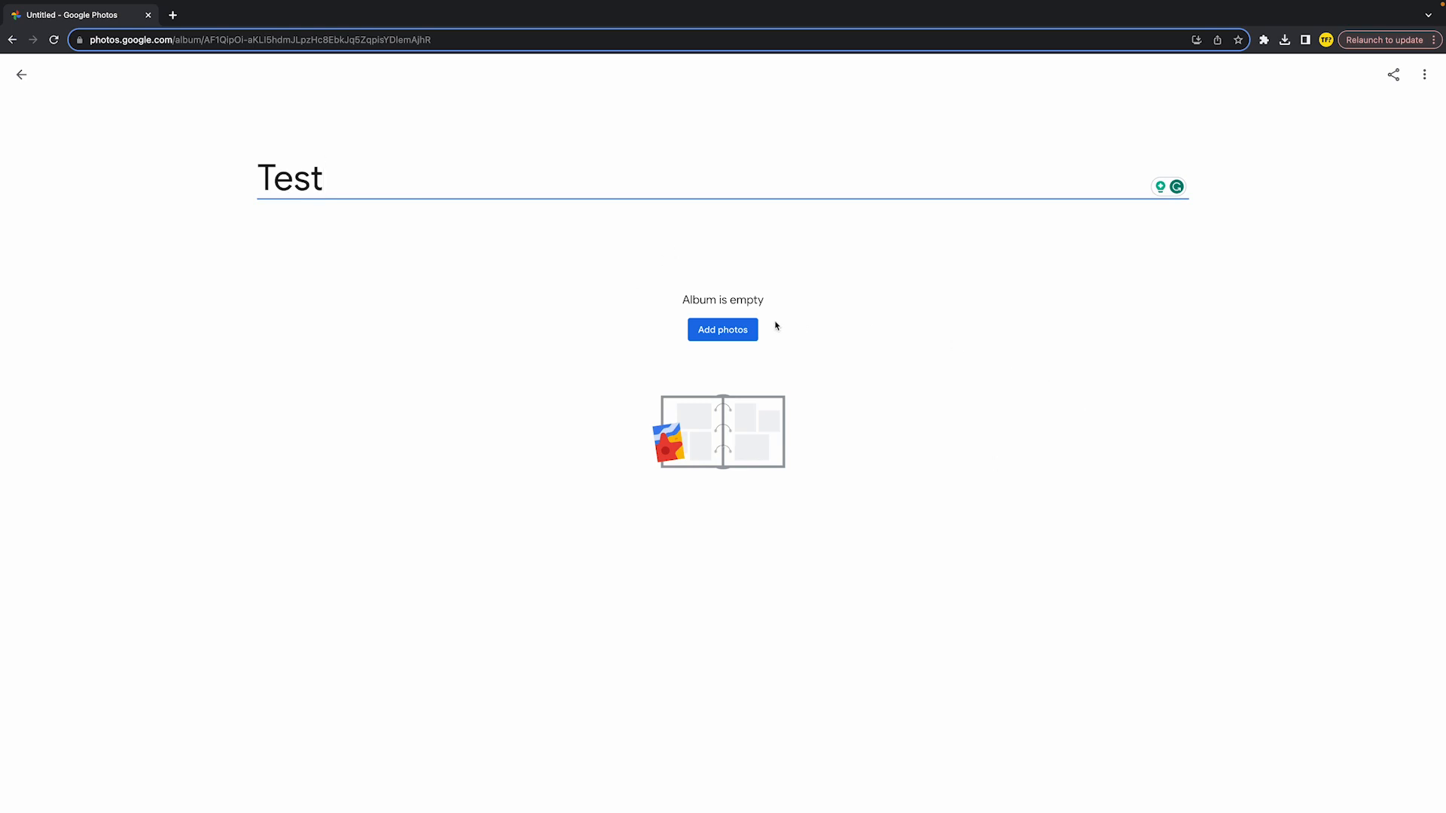
Step: Add the Clock image from Downloads to the Test album
{"action": "left_click", "coordinate": [721, 330]}
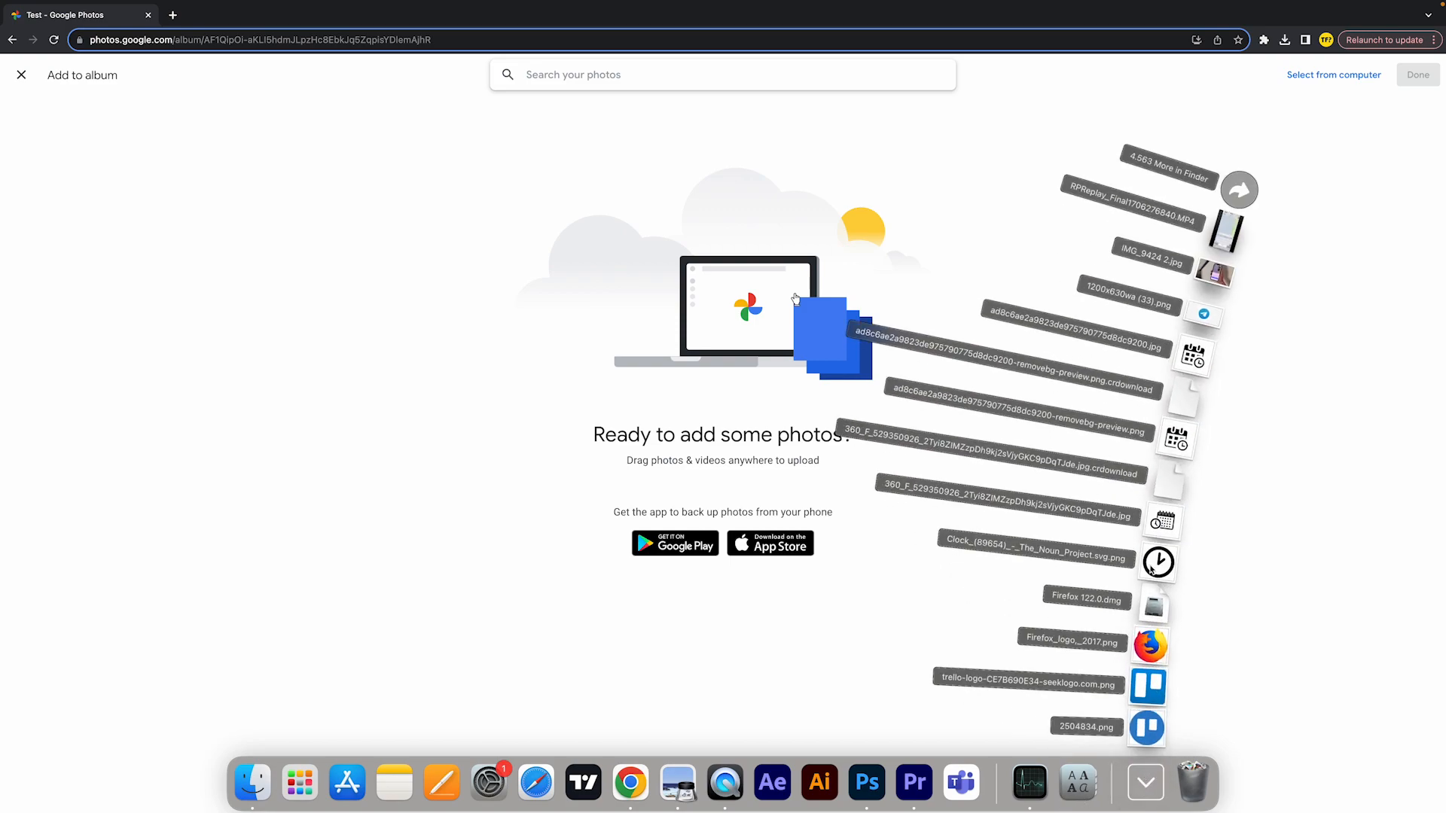
{"action": "left_click", "coordinate": [1417, 75]}
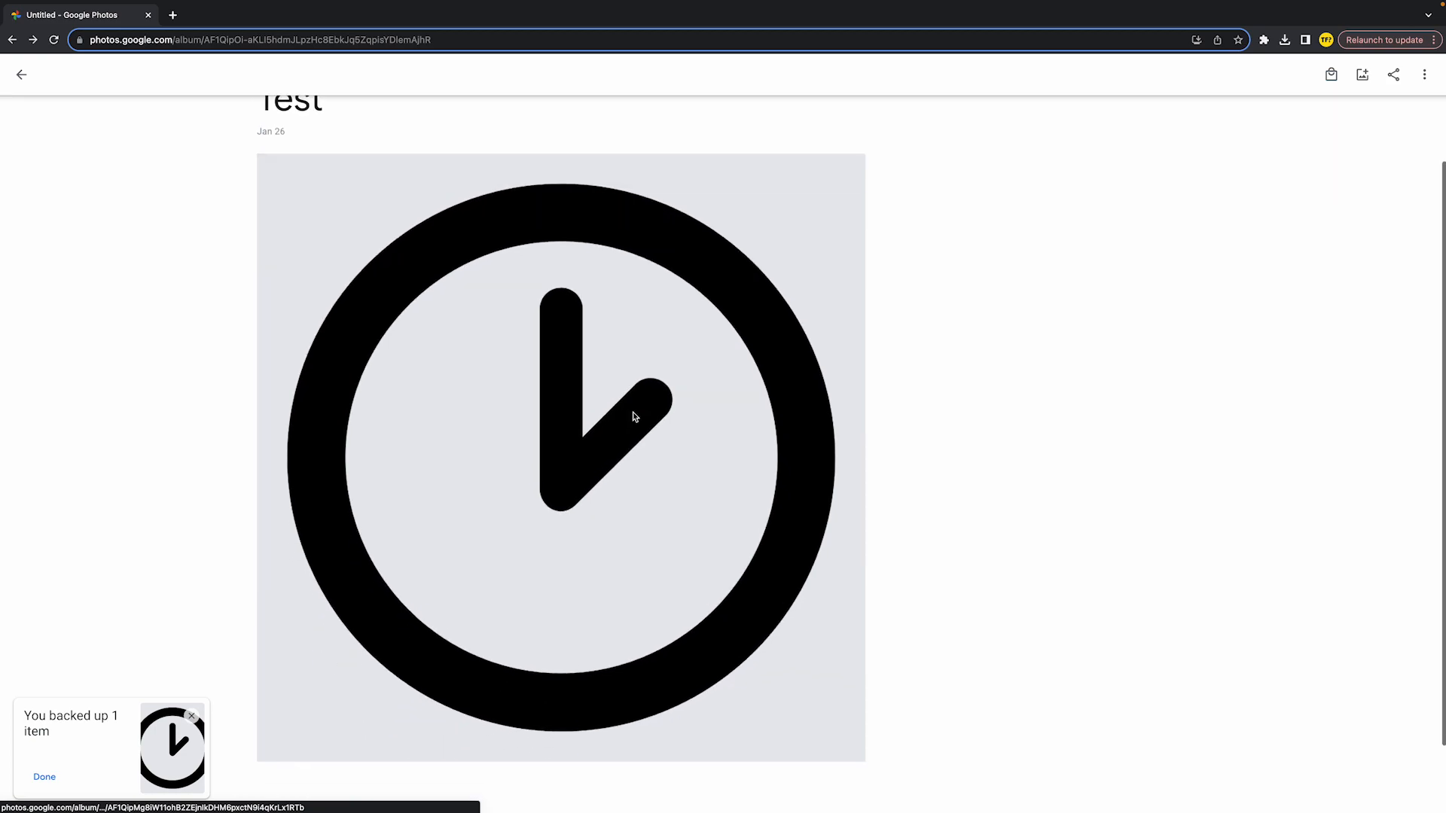
{"action": "scroll", "scroll_direction": "down", "scroll_amount": 3}
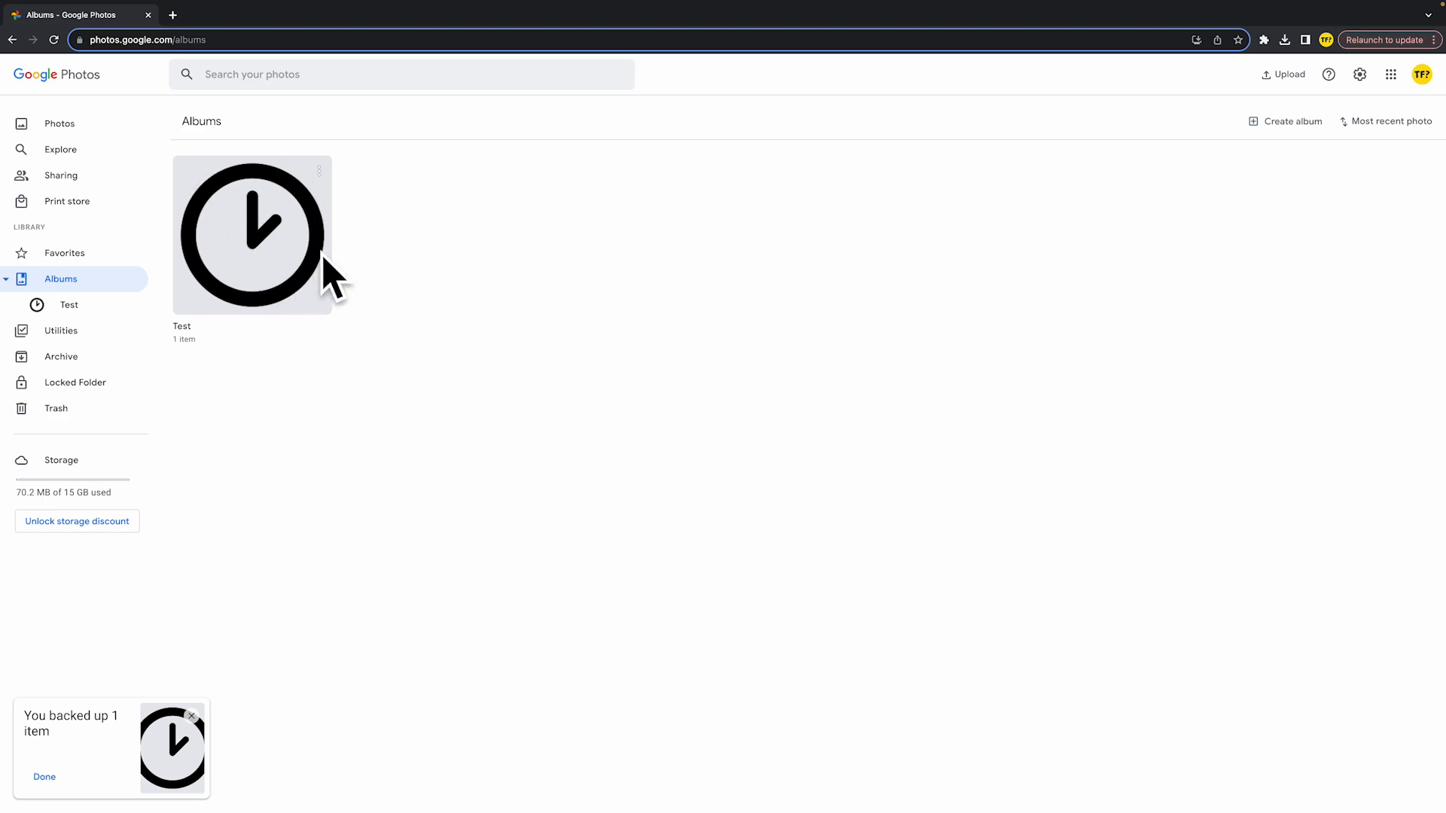
{"action": "mouse_move", "coordinate": [477, 309]}
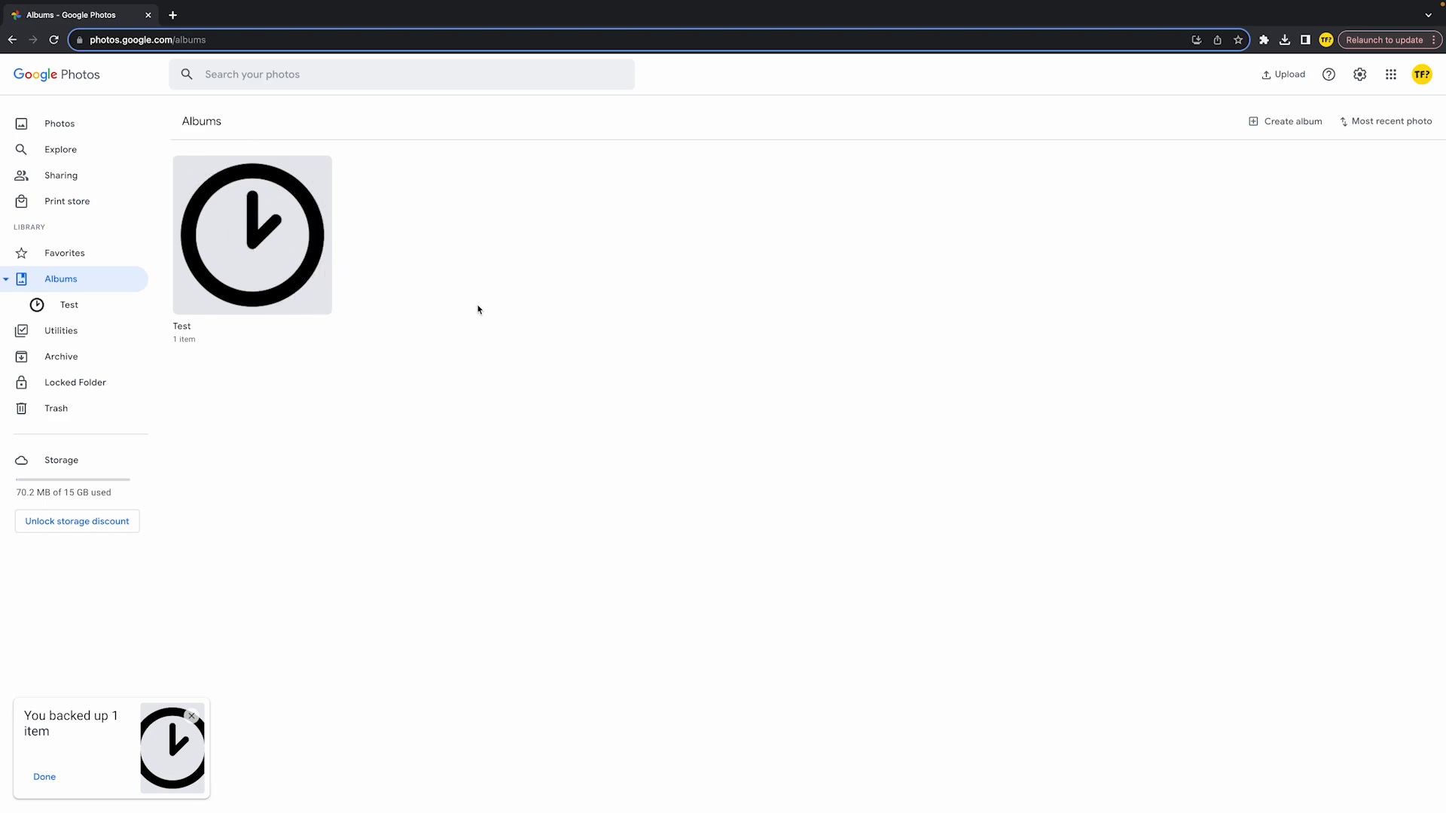
{"action": "mouse_move", "coordinate": [347, 192]}
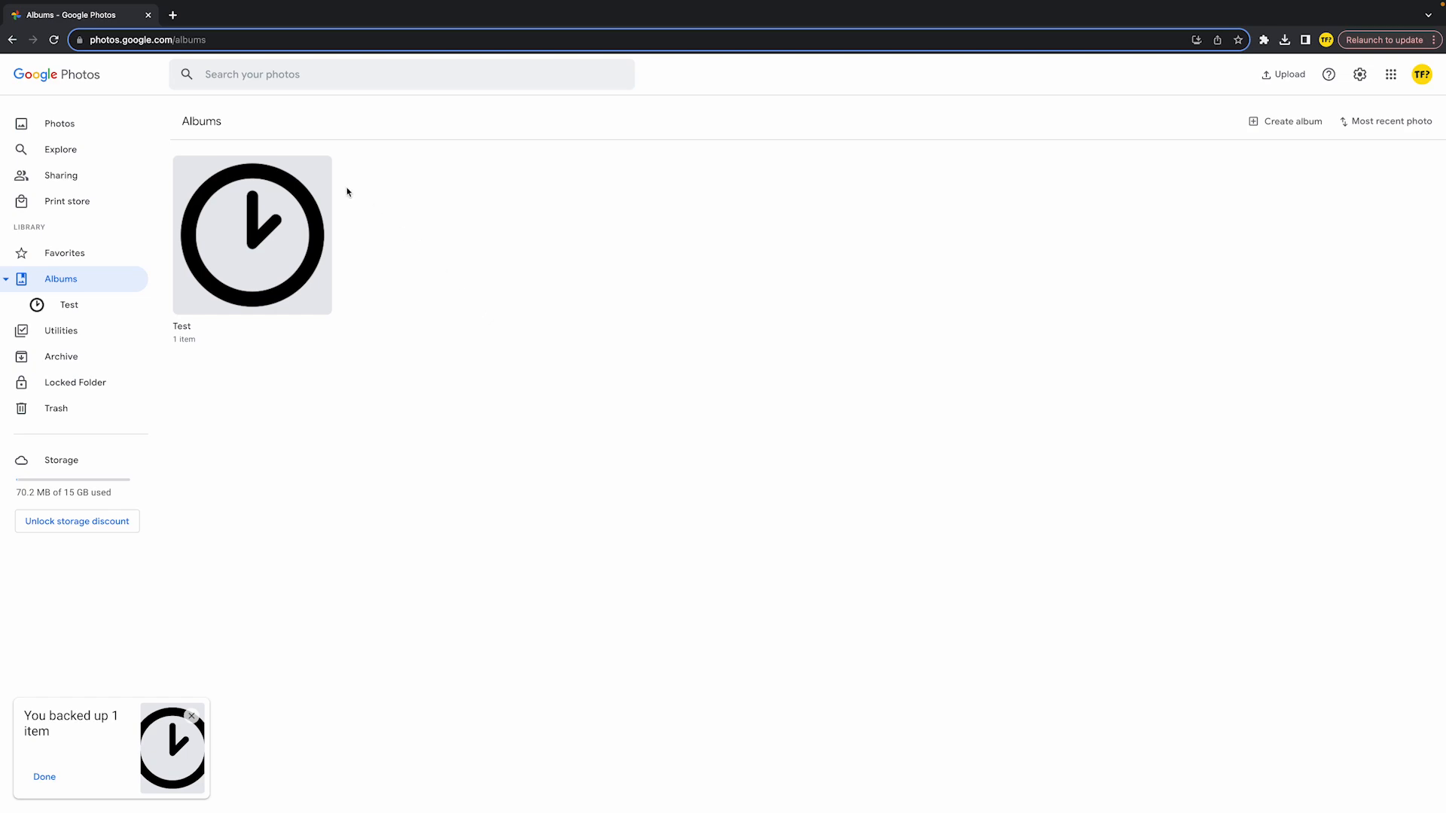
{"action": "right_click", "coordinate": [252, 235]}
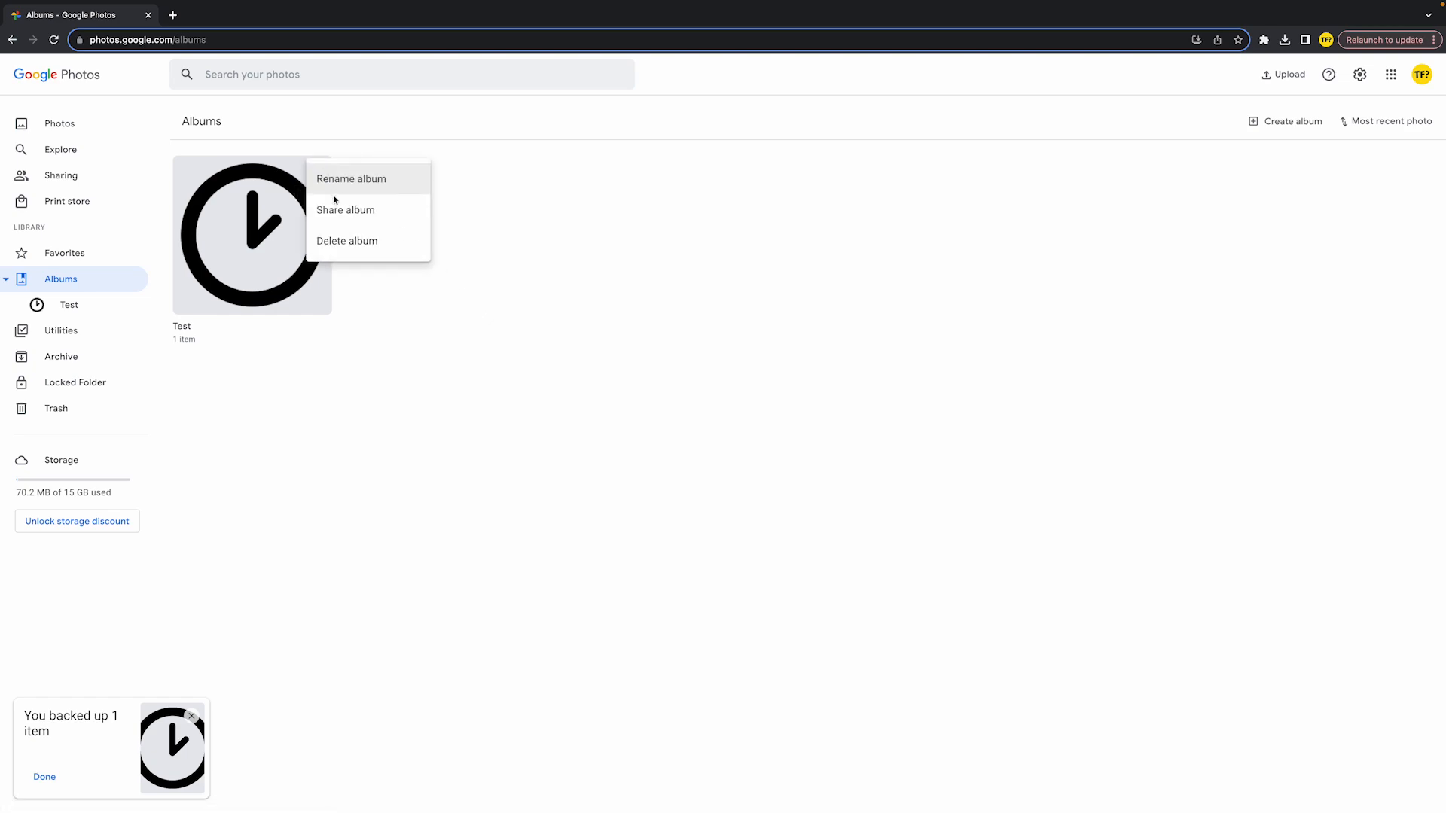
{"action": "left_click", "coordinate": [345, 210]}
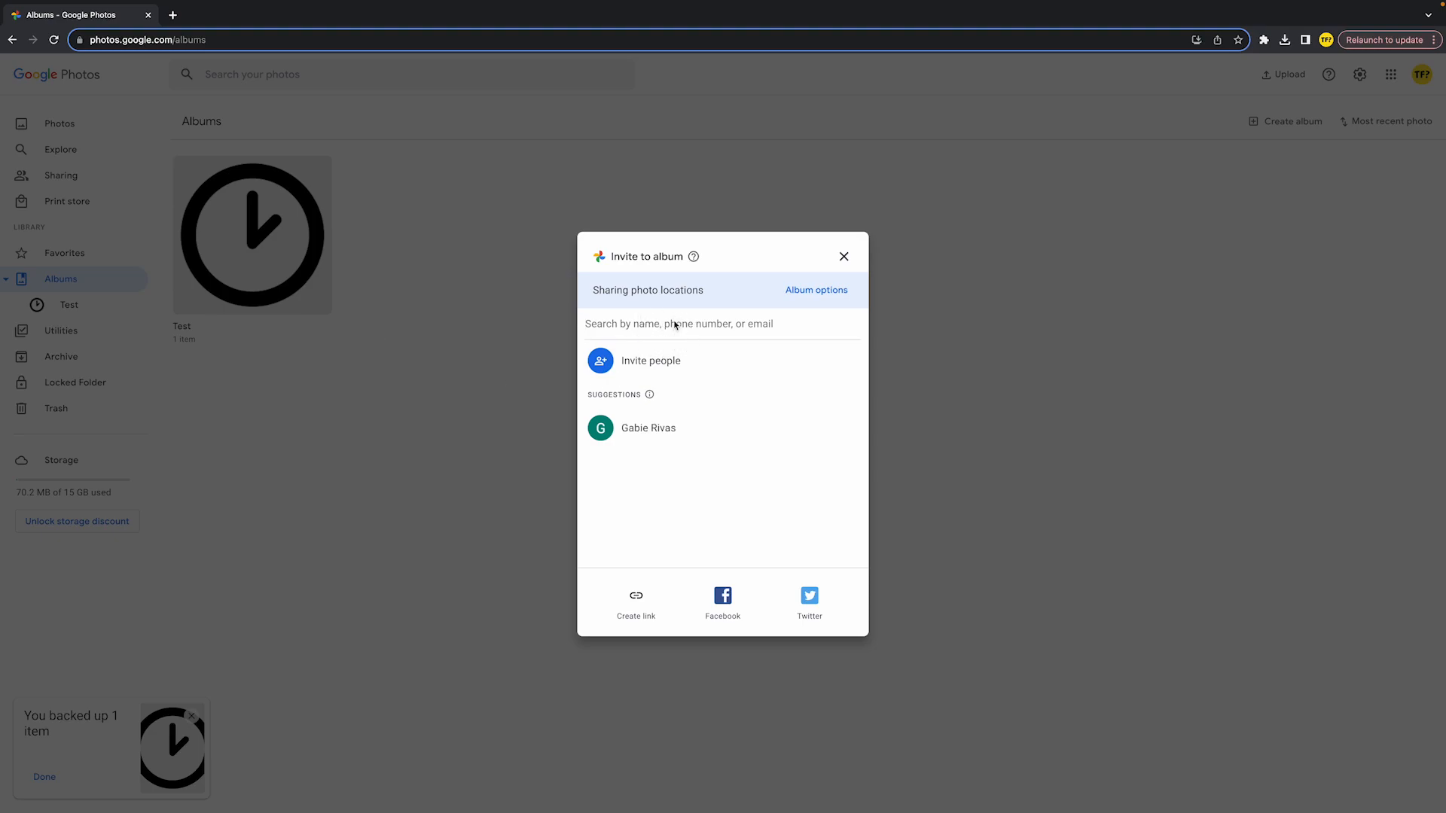
{"action": "type", "text": "thatsfat"}
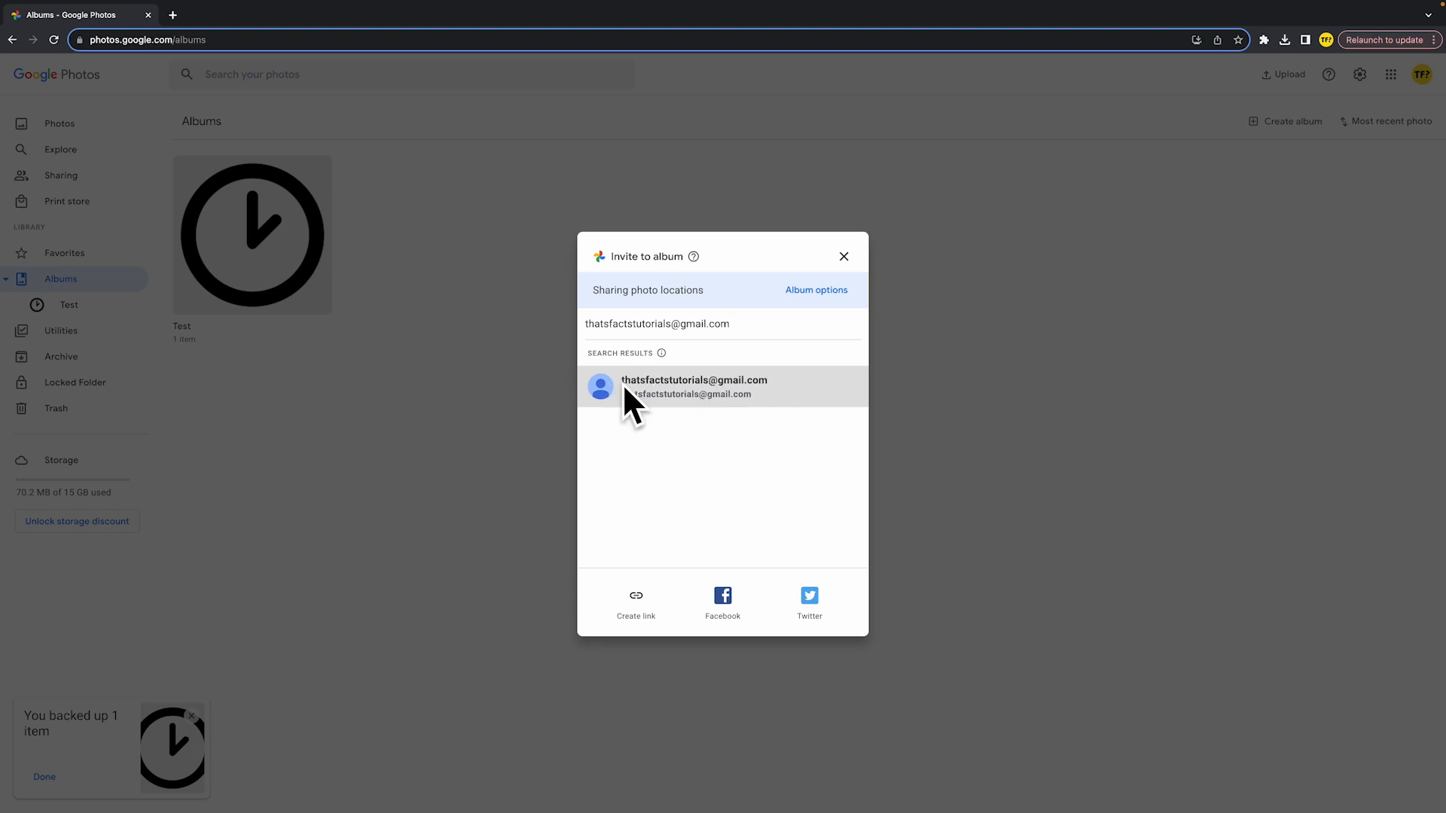
{"action": "left_click", "coordinate": [692, 386]}
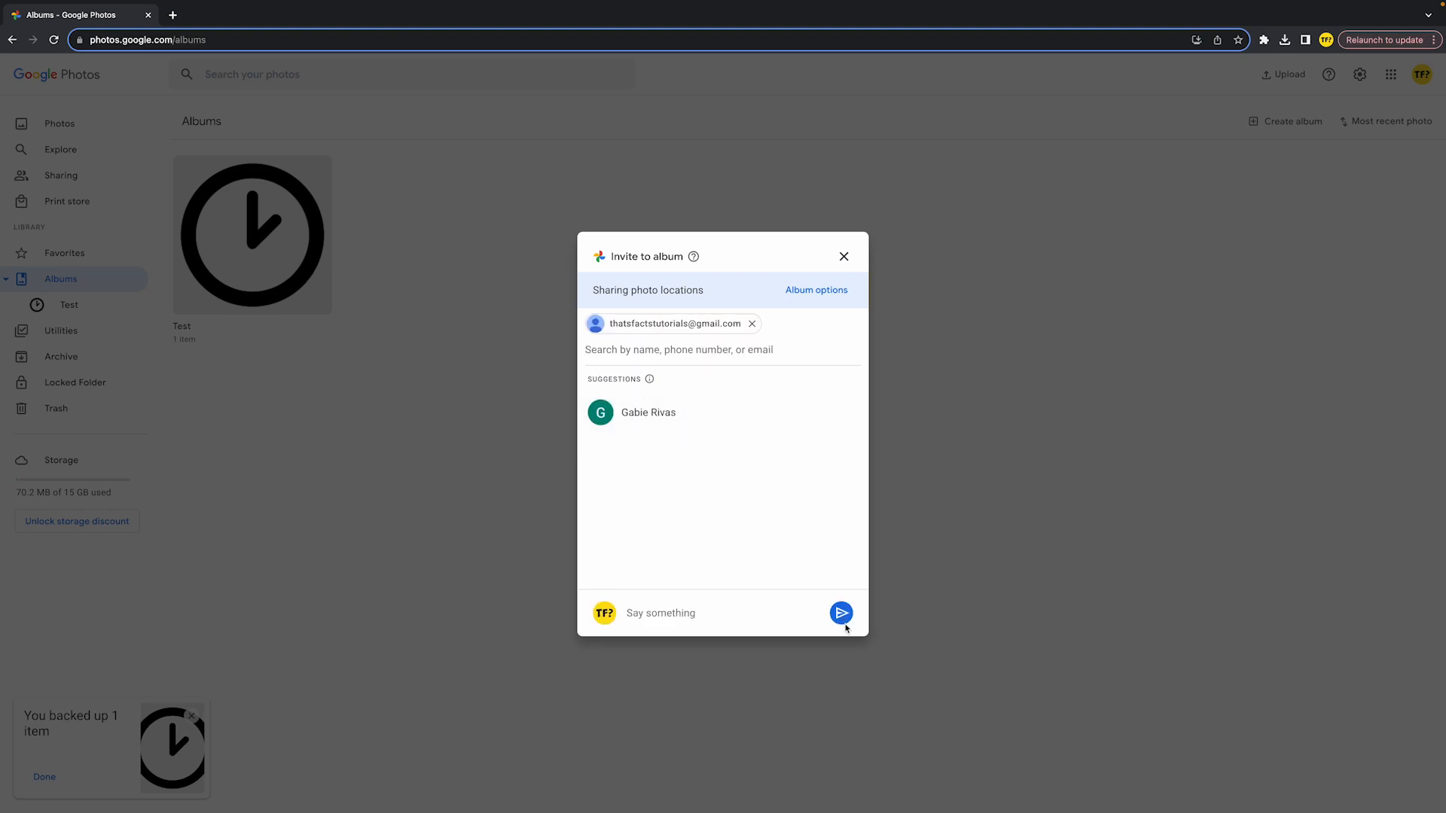
Step: Send the album invitation so the Test album page shows the owner and invited member
{"action": "left_click", "coordinate": [839, 613]}
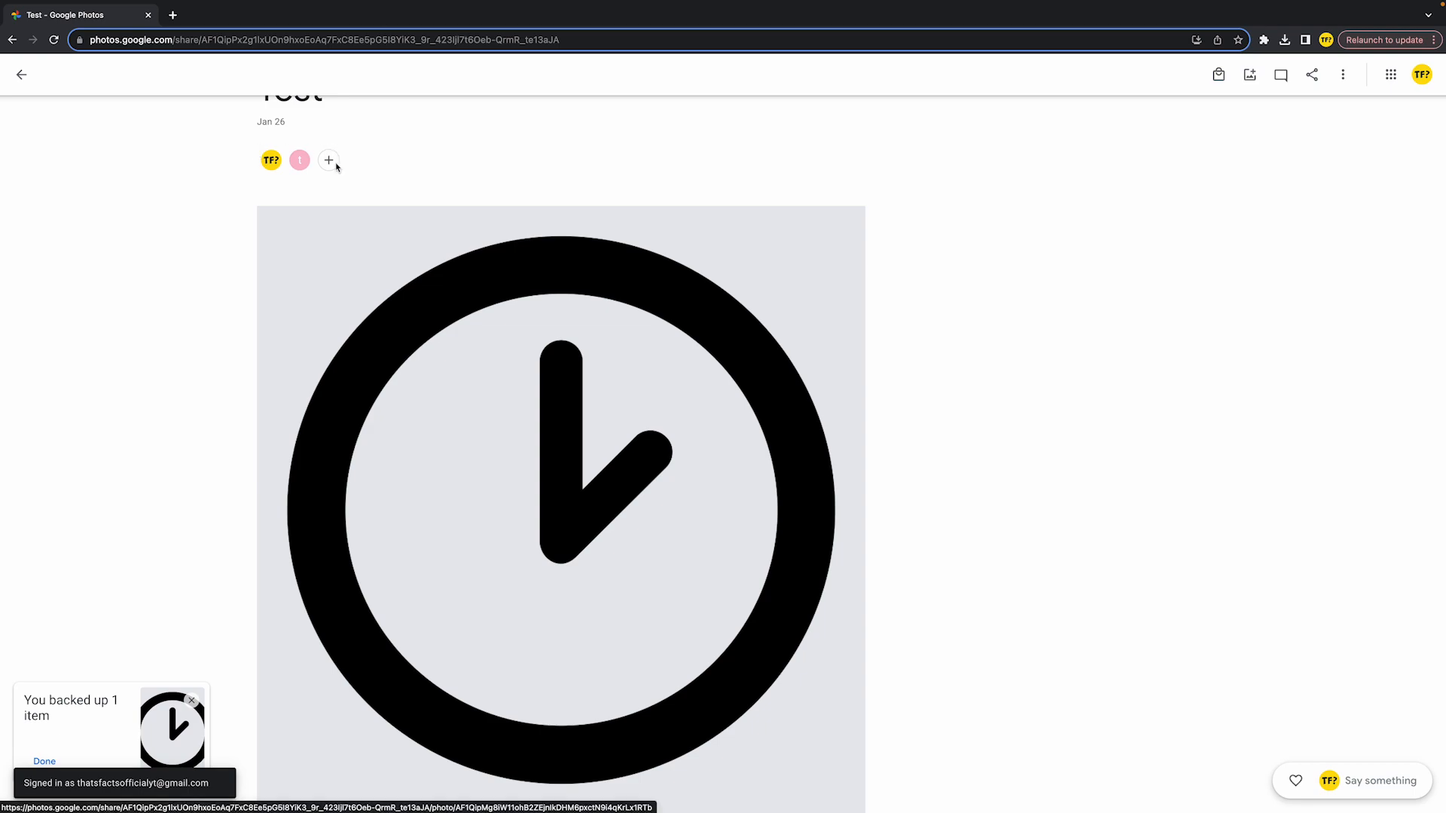
{"action": "scroll", "scroll_direction": "down", "scroll_amount": 3}
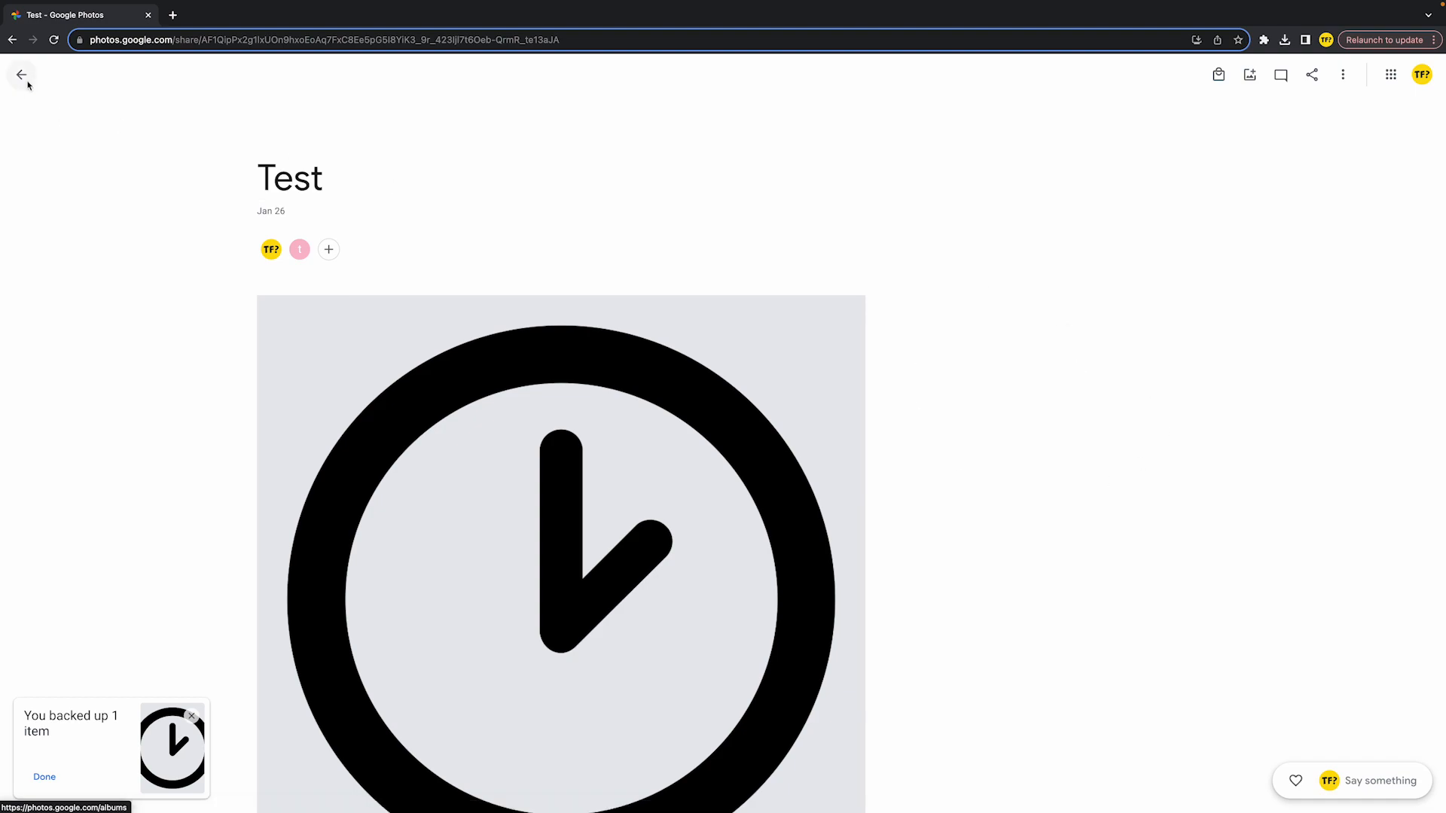
Step: Return to the Albums page, where the Test album now shows as shared
{"action": "left_click", "coordinate": [21, 75]}
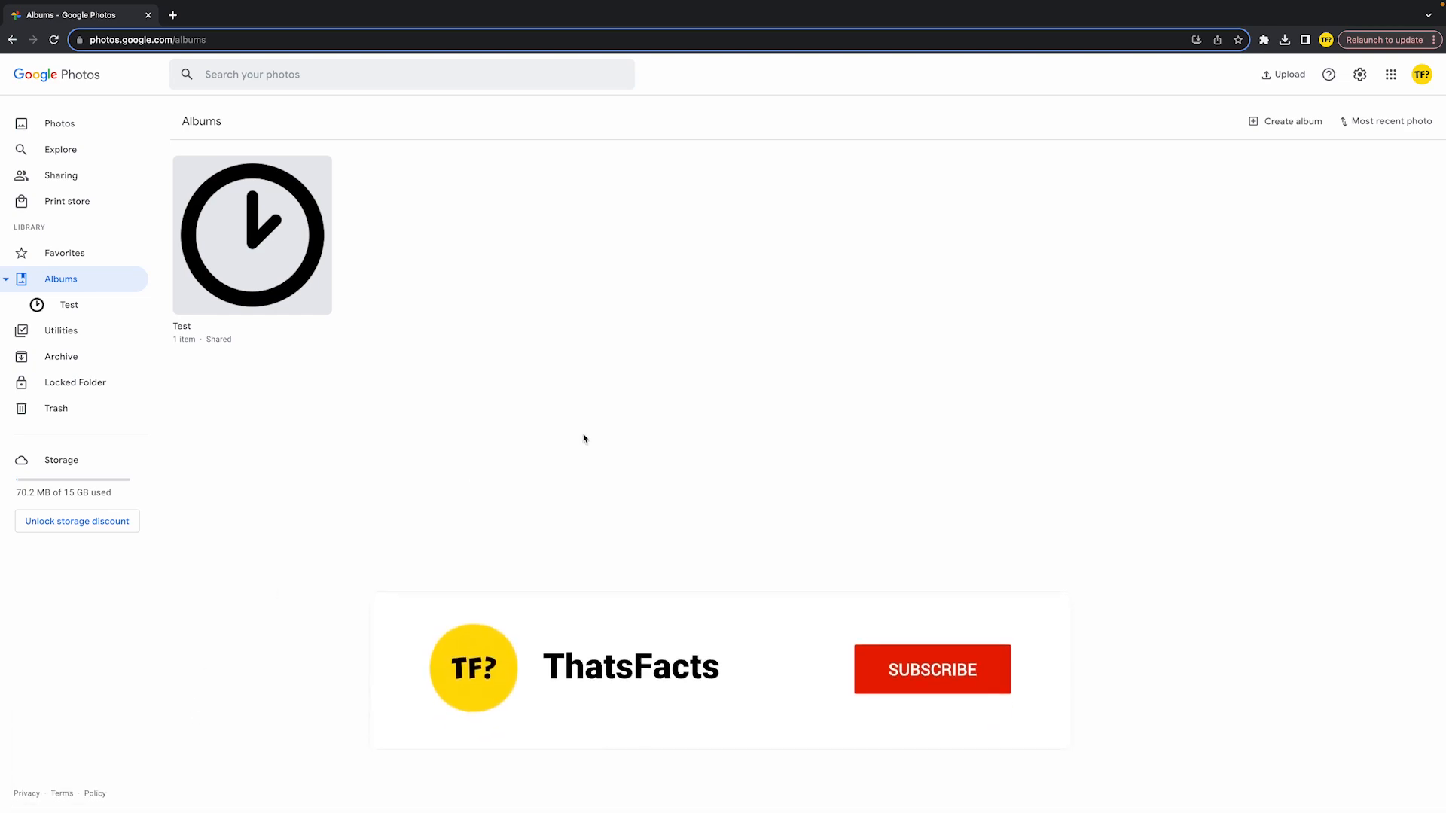
{"action": "left_click", "coordinate": [931, 669]}
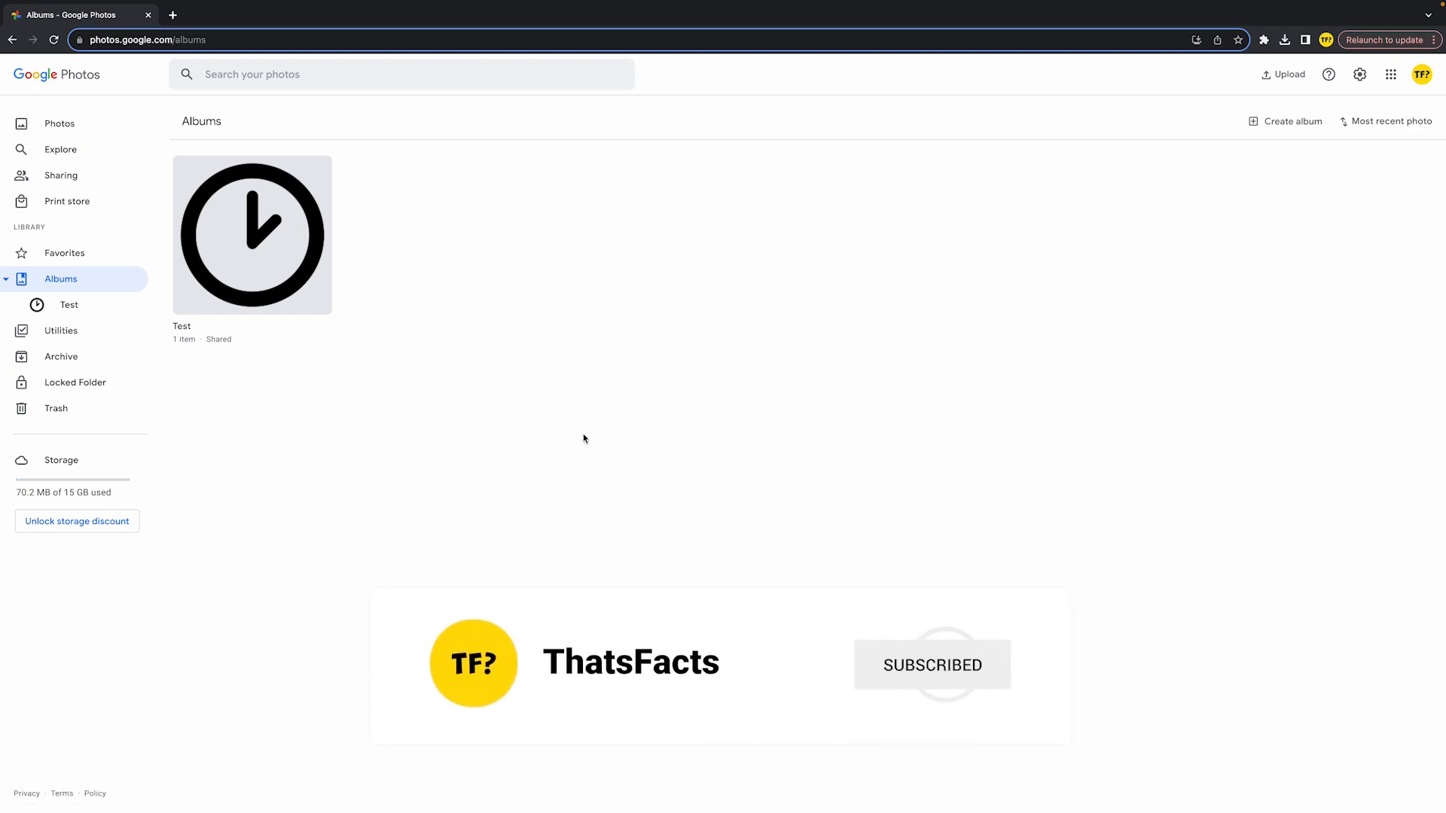